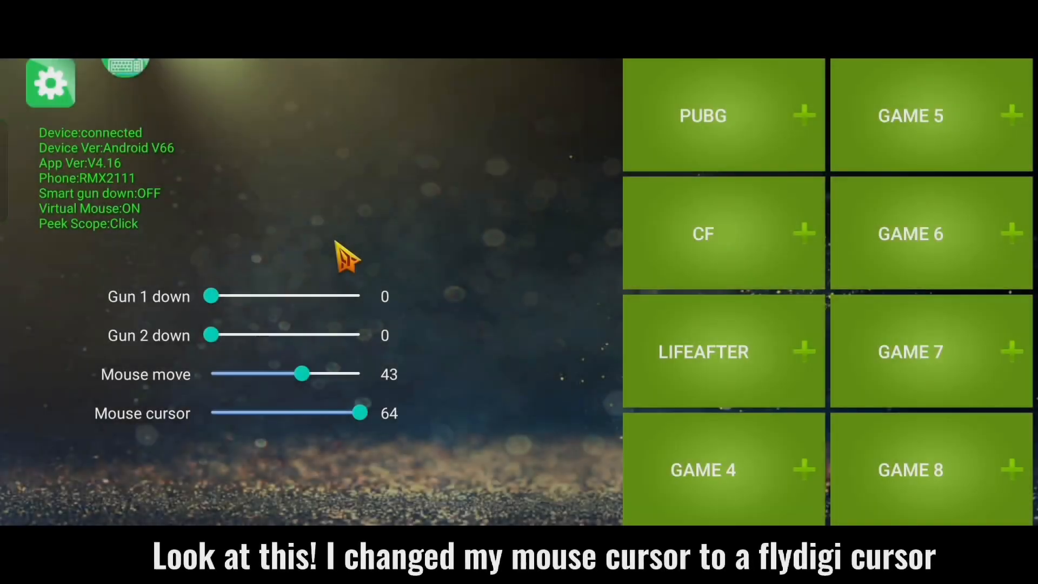
mouse_move(579, 348)
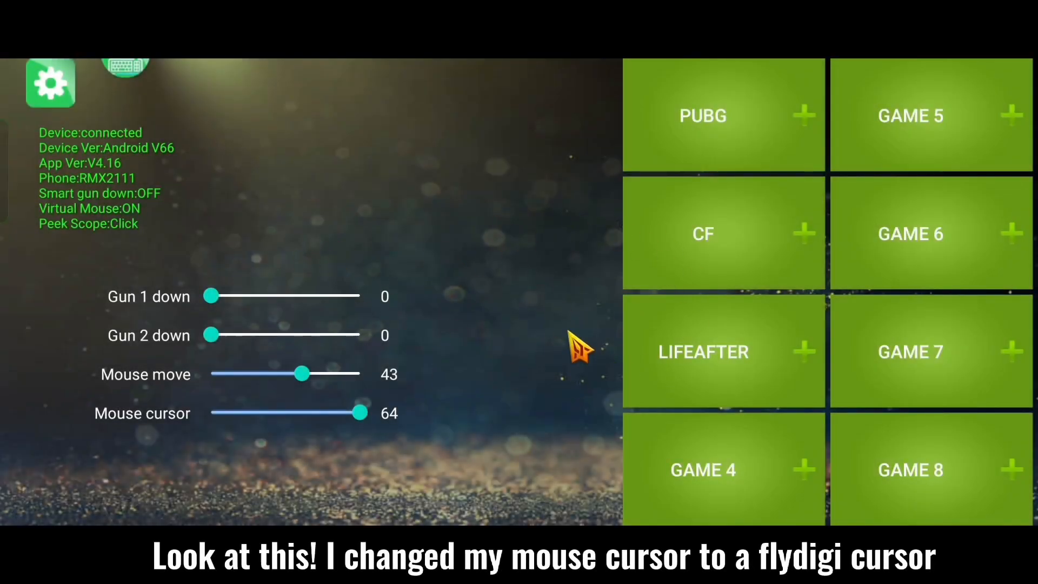
mouse_move(374, 162)
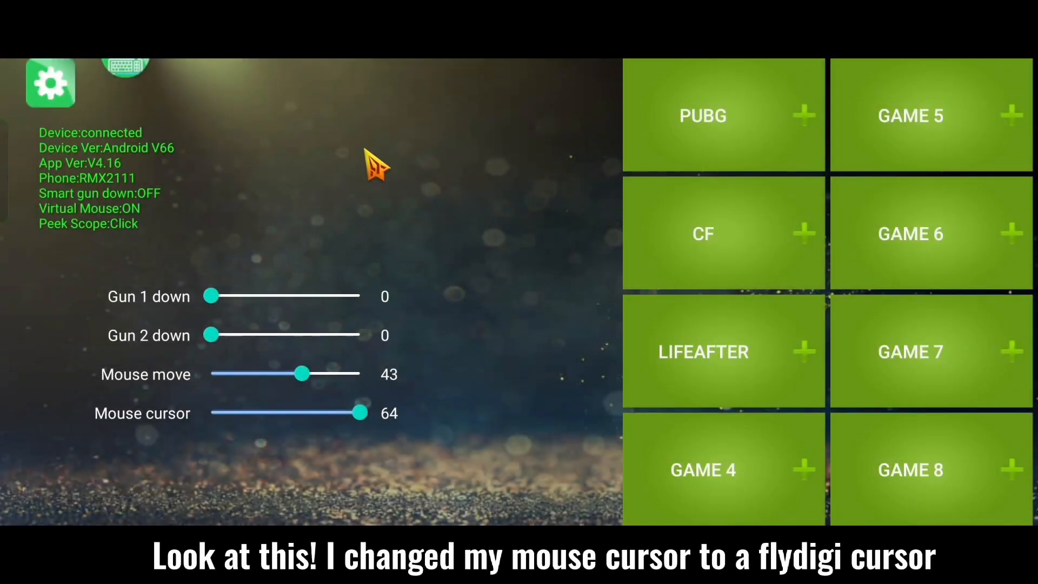
mouse_move(474, 277)
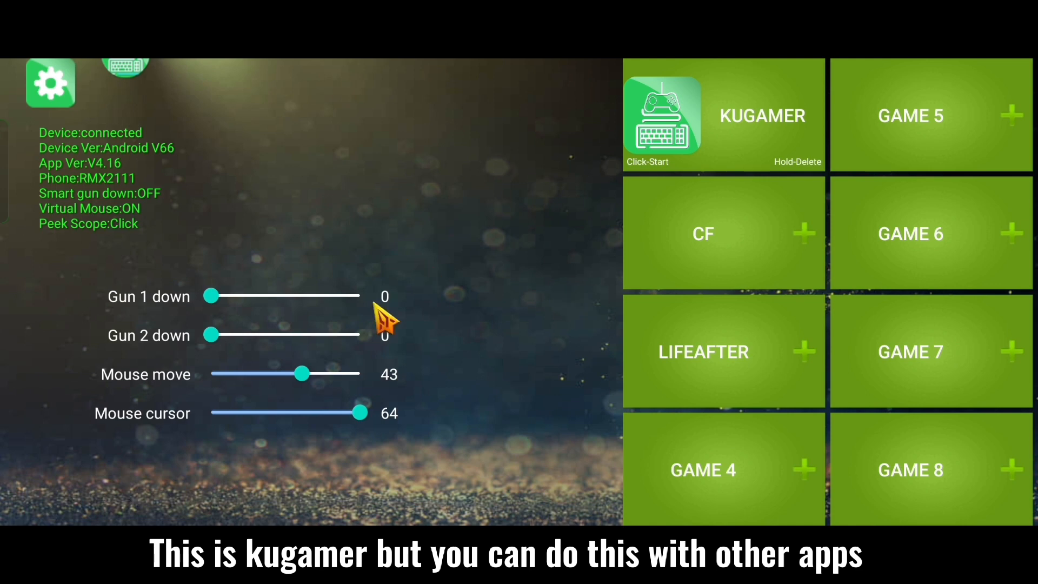
drag(212, 296, 301, 295)
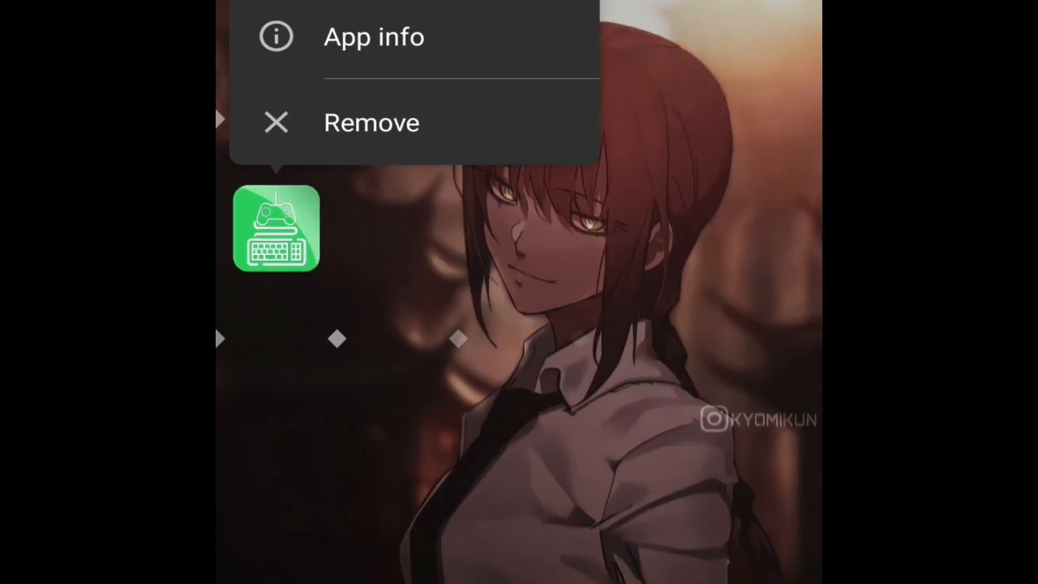
Select KuGamer for editing and keep its target SDK version at 29.
click(374, 36)
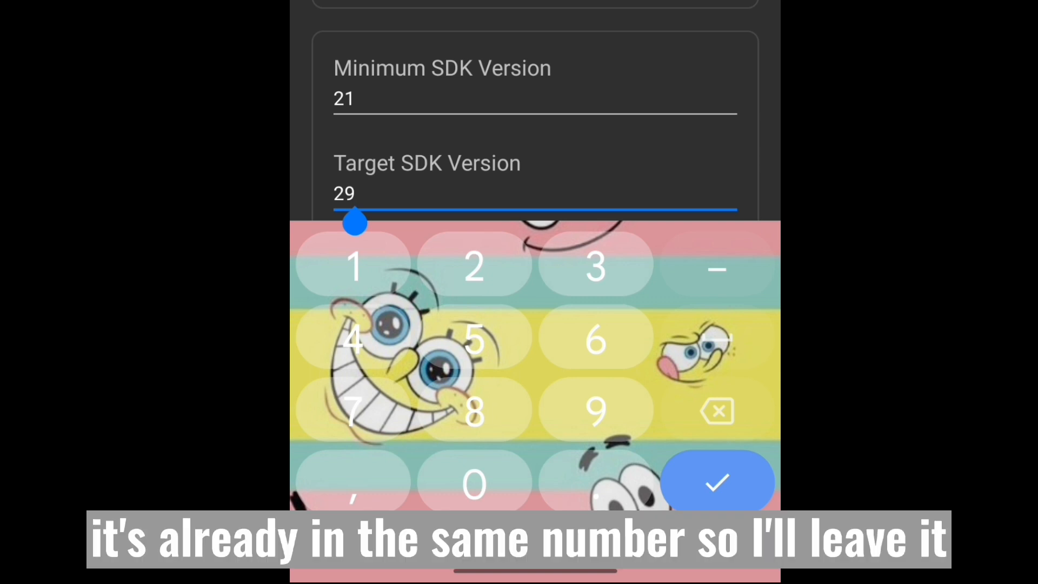
click(716, 482)
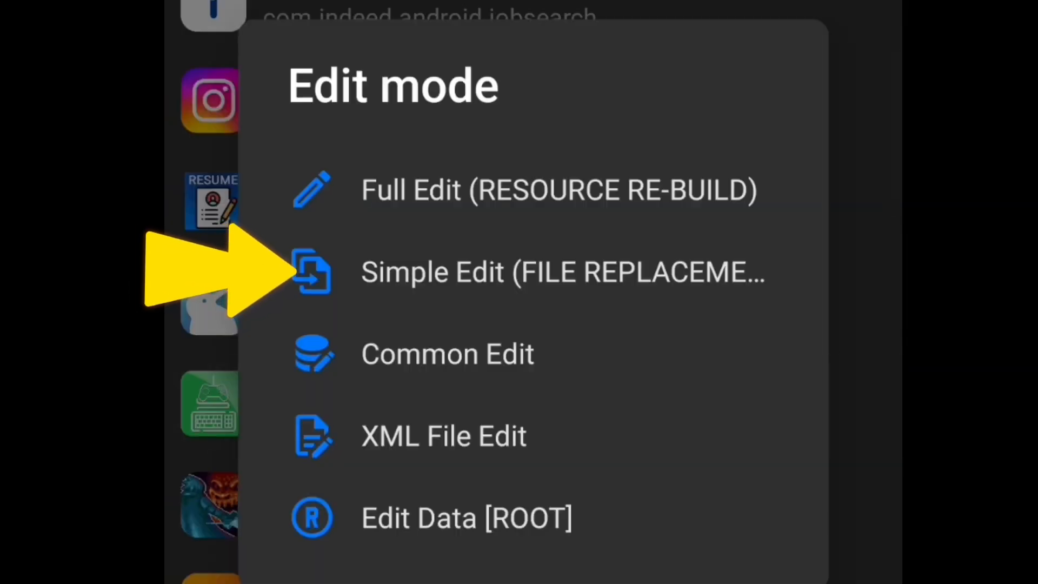
Choose Simple Edit file replacement and scroll KuGamer's resource list toward sT.png.
click(563, 271)
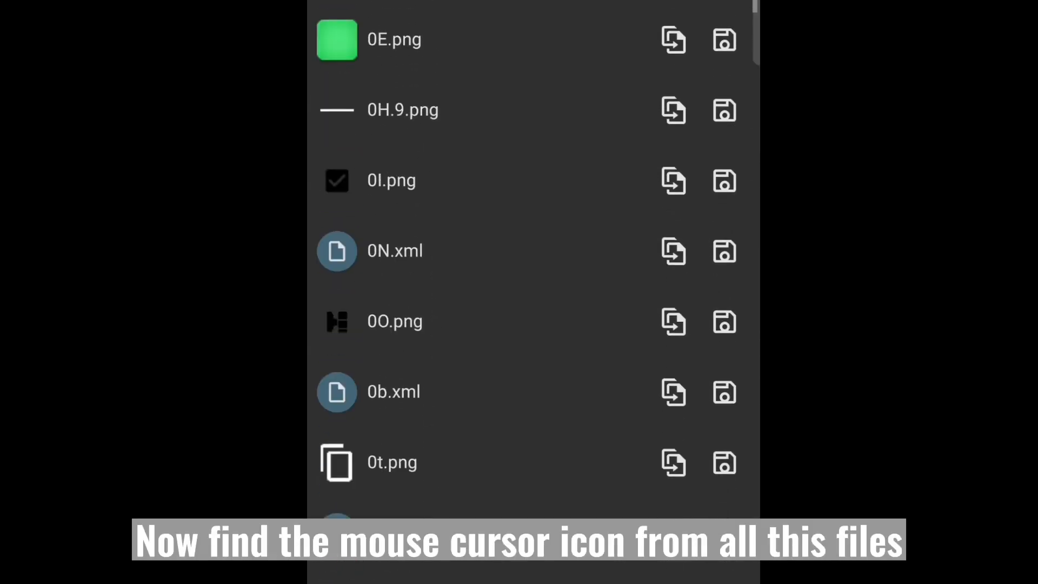
scroll(down, 3)
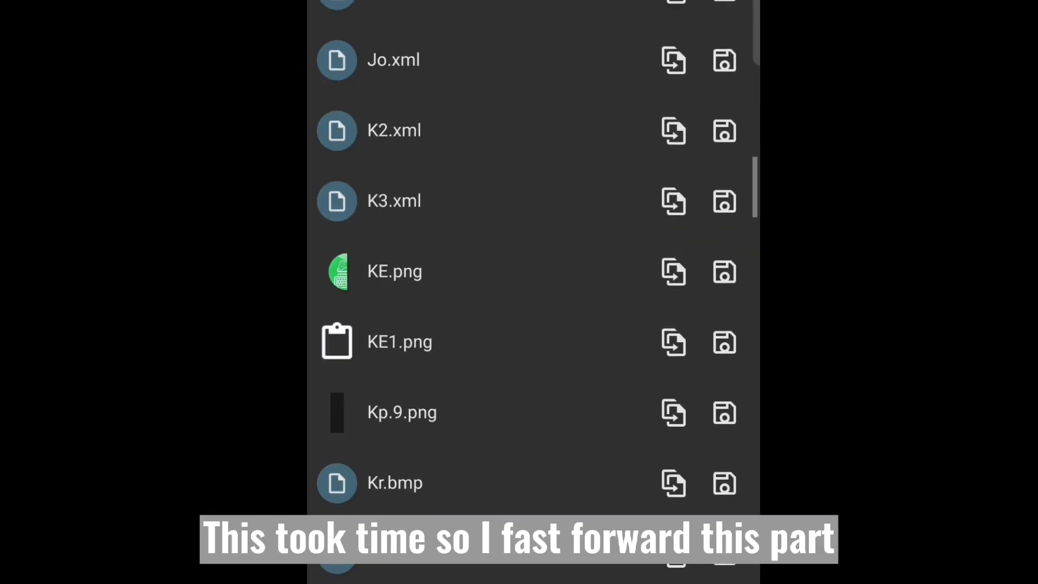
scroll(down, 3)
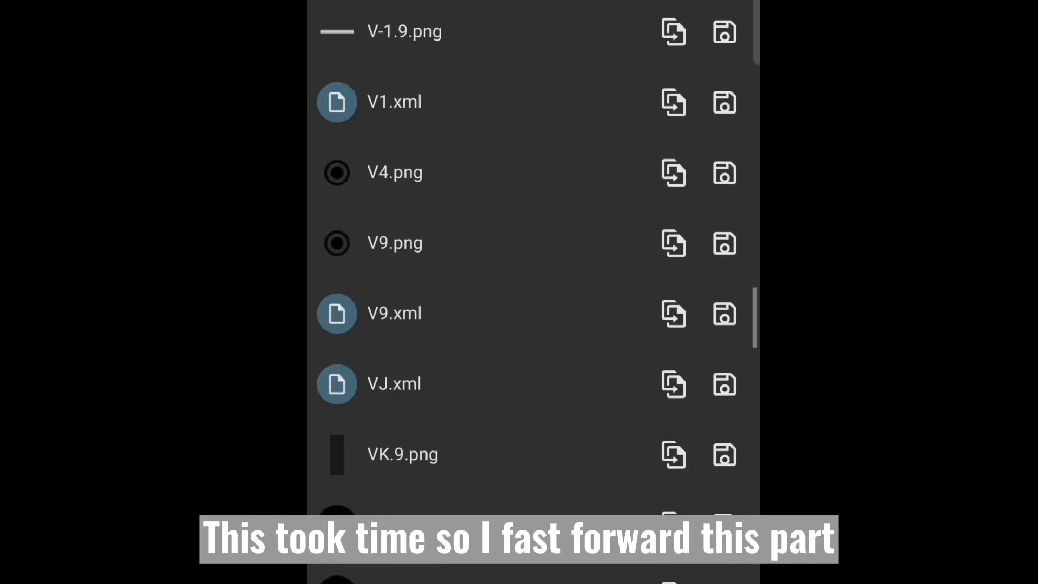
scroll(down, 3)
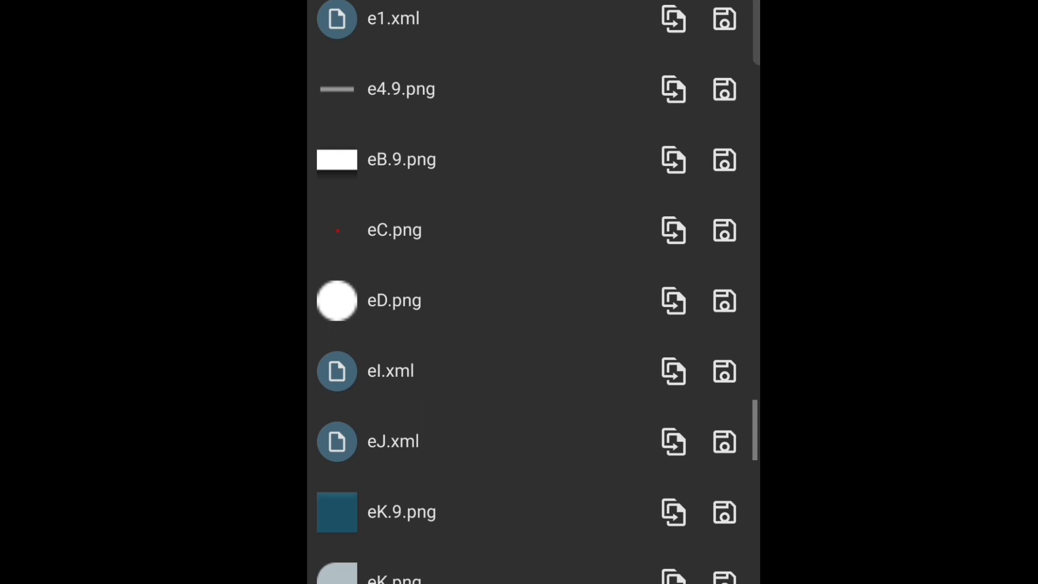
scroll(down, 3)
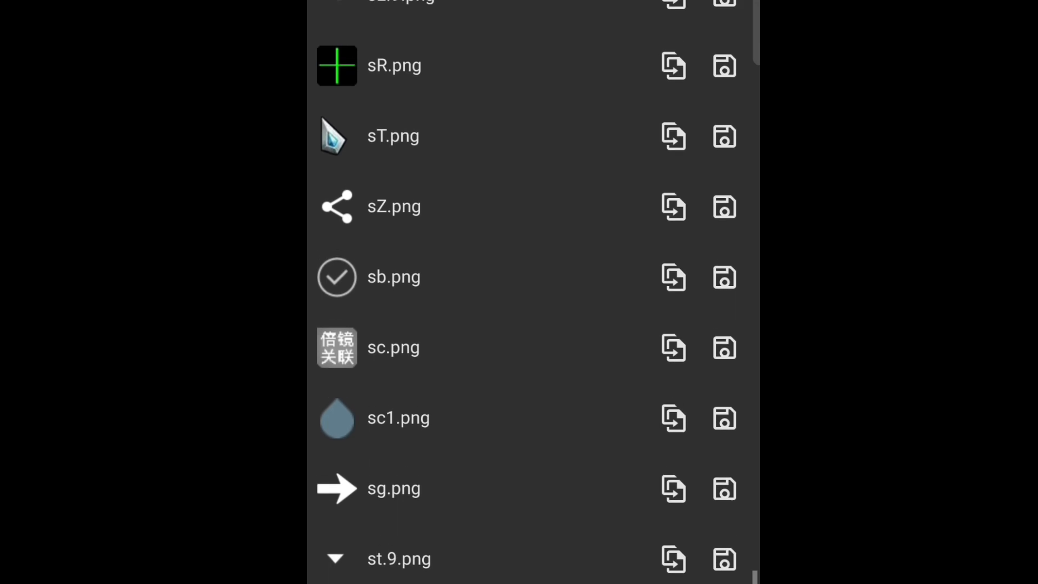
scroll(down, 3)
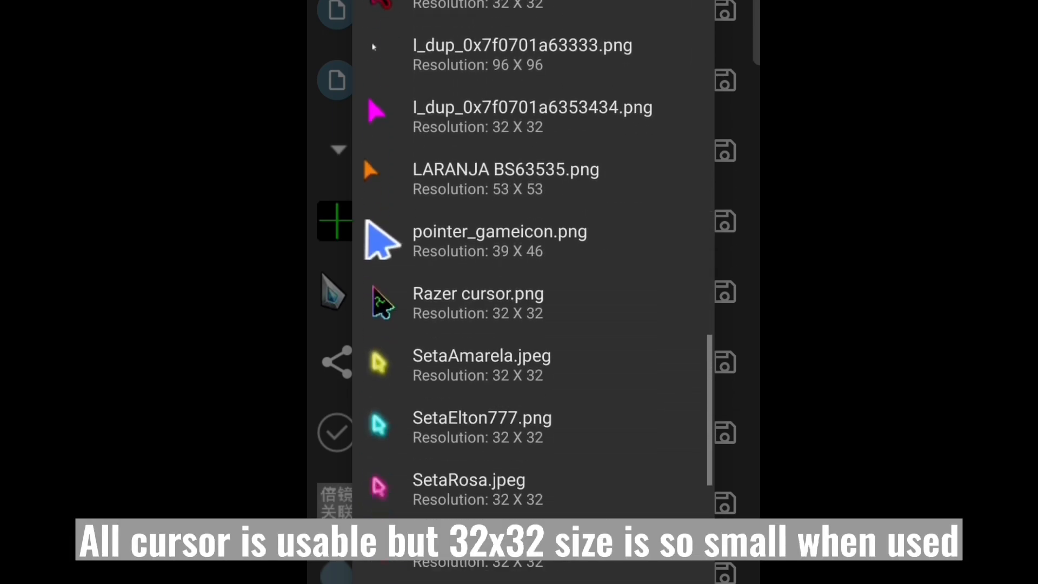
Replace sT.png with 'seta do flydigi.png' (71x86) and save the modified package.
scroll(down, 3)
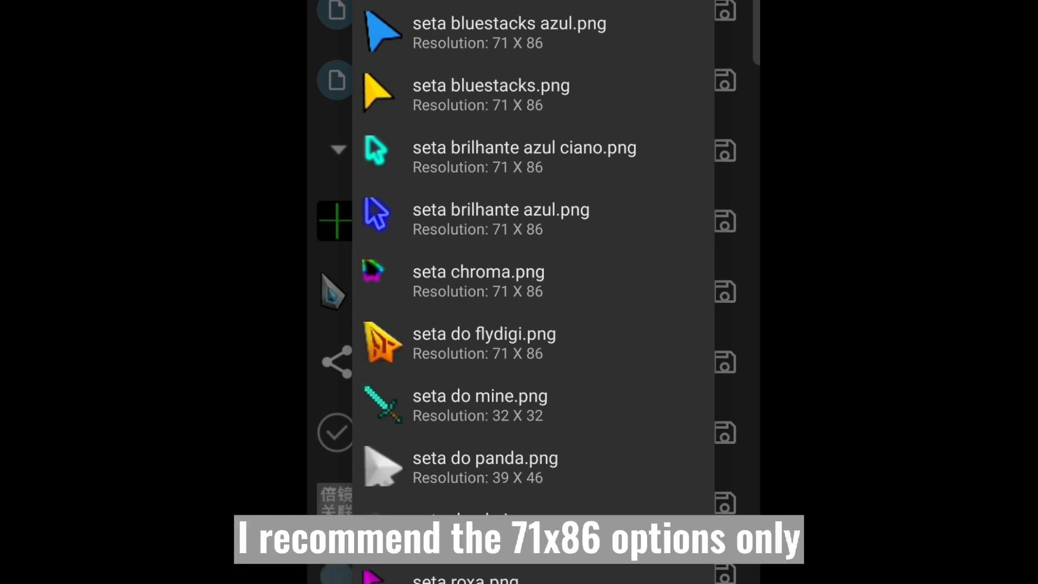
scroll(down, 3)
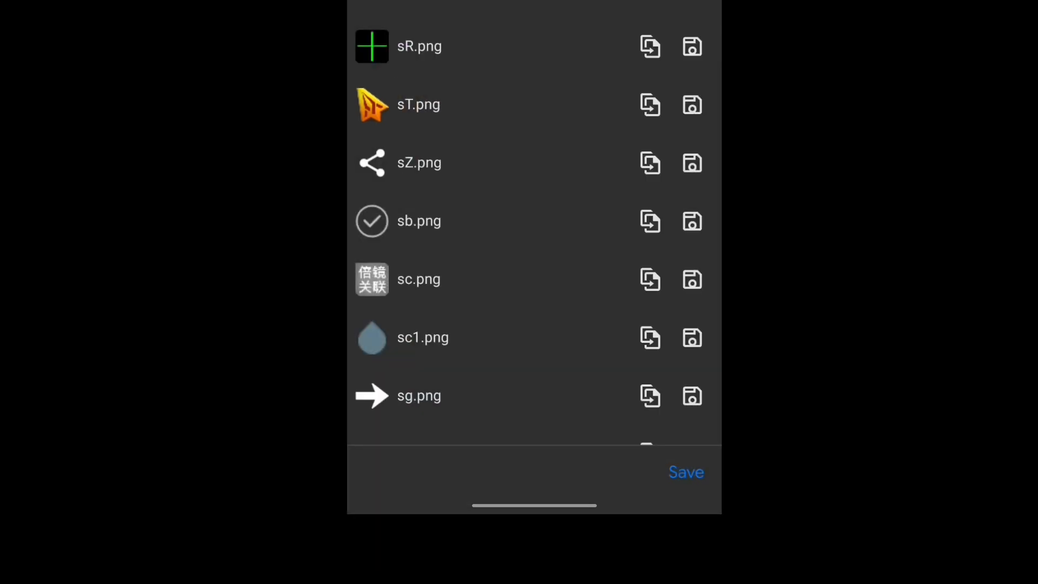
click(686, 472)
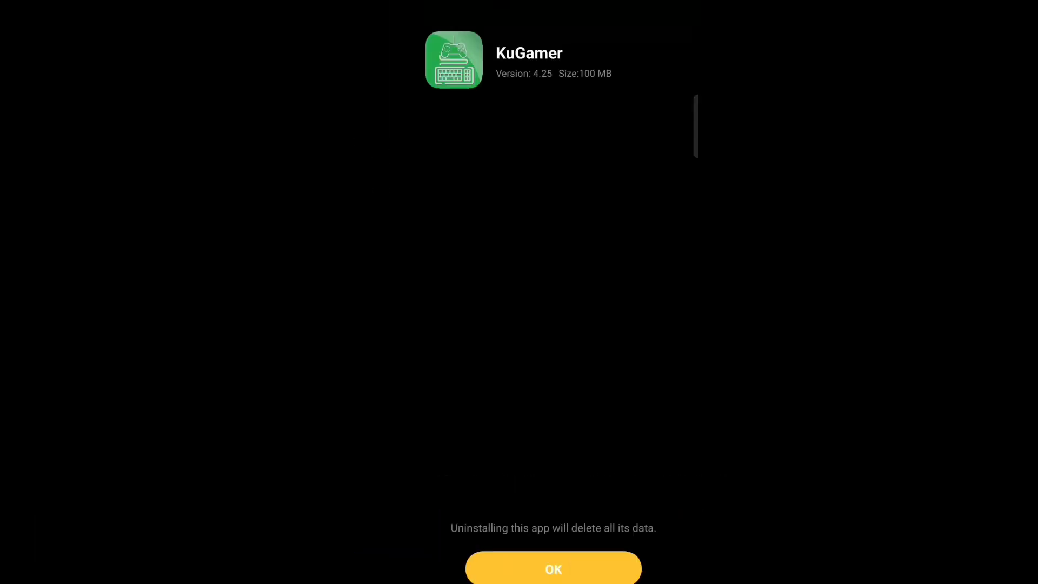
Uninstall the original KuGamer, install and allow the modified version, then launch it.
click(552, 568)
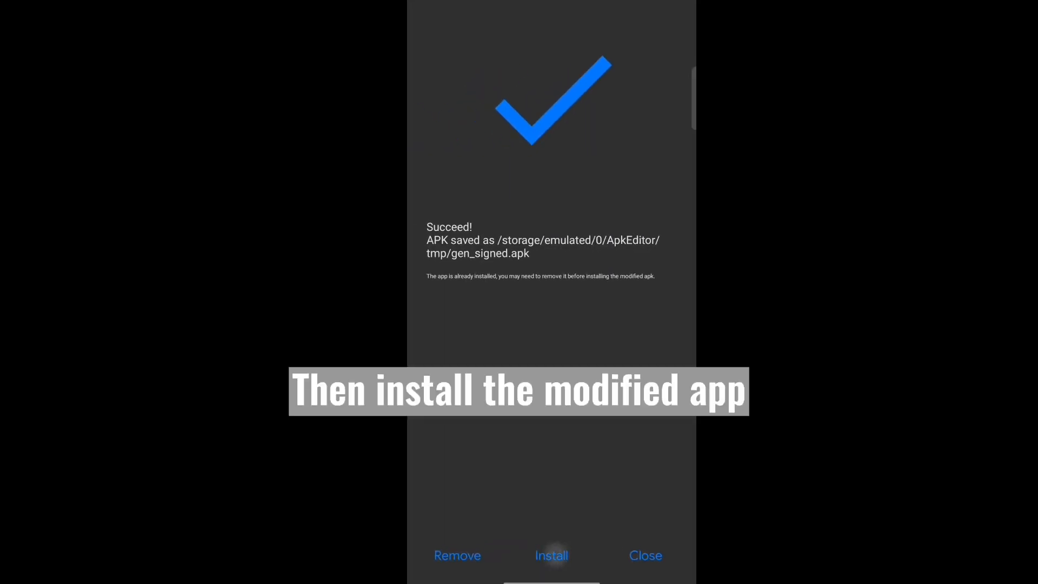
click(551, 555)
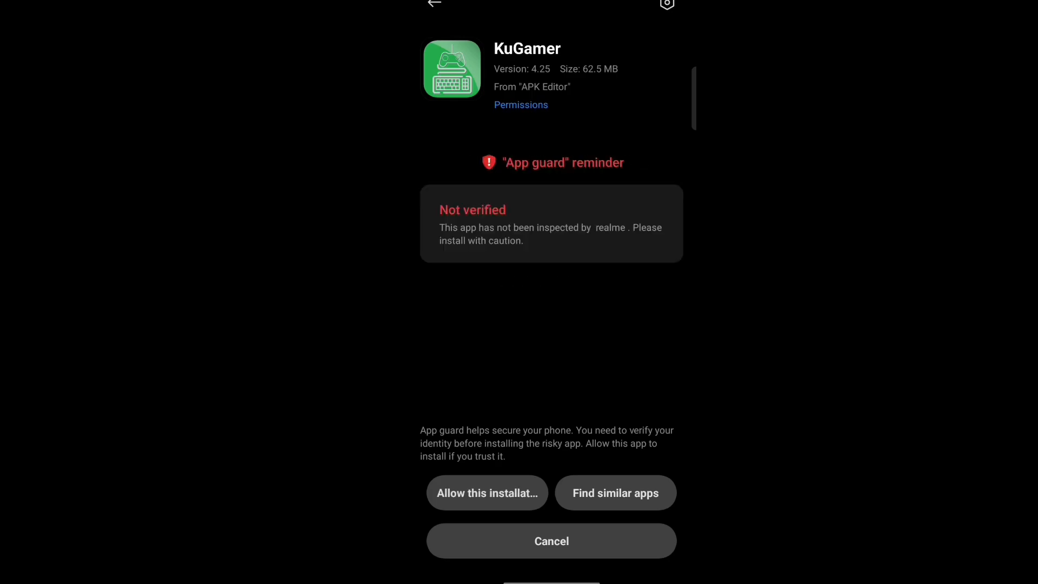
click(486, 493)
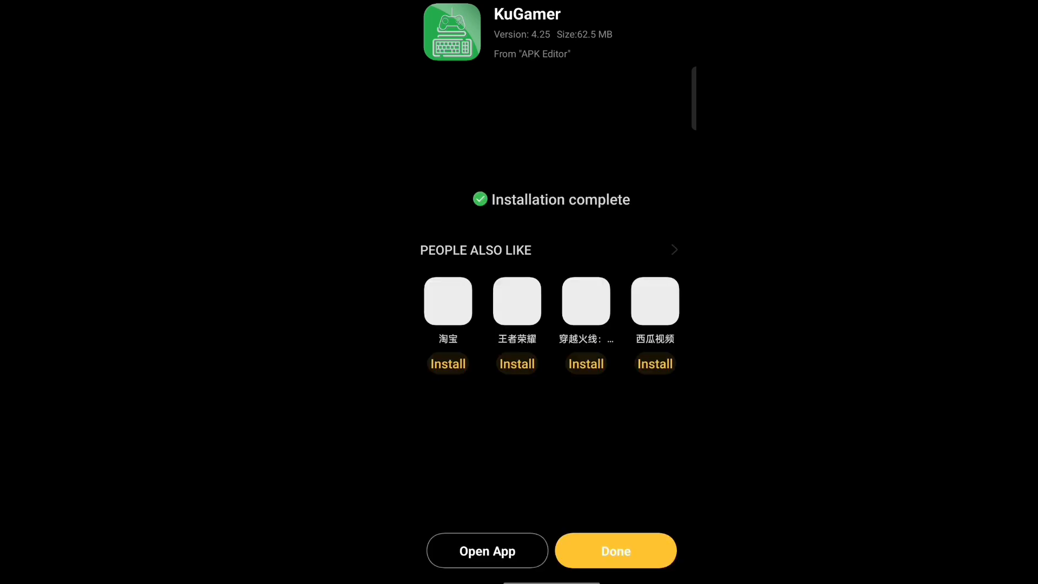
click(616, 550)
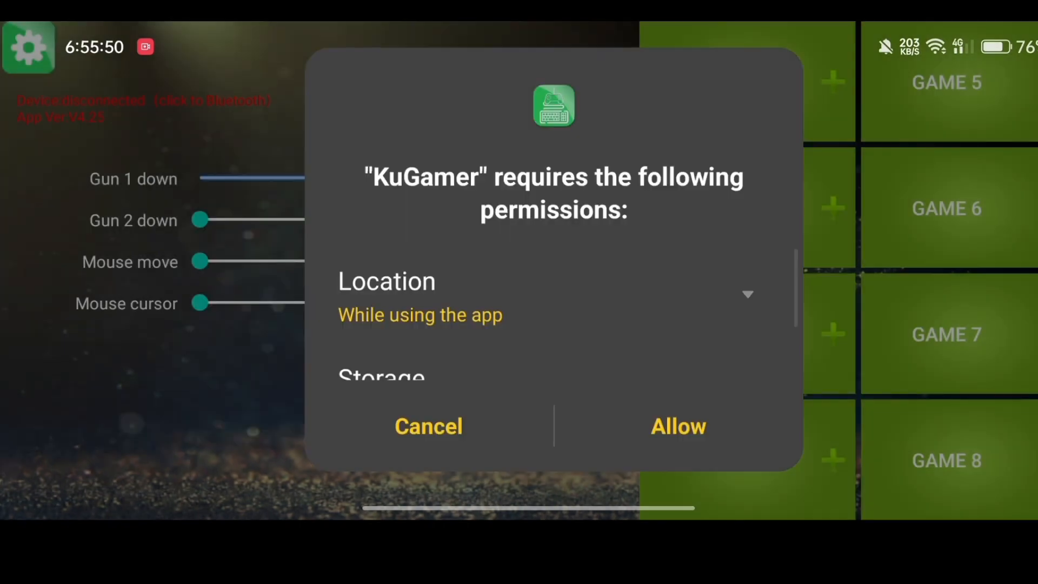
Grant KuGamer its location and storage permissions and turn on the virtual mouse cursor.
click(677, 426)
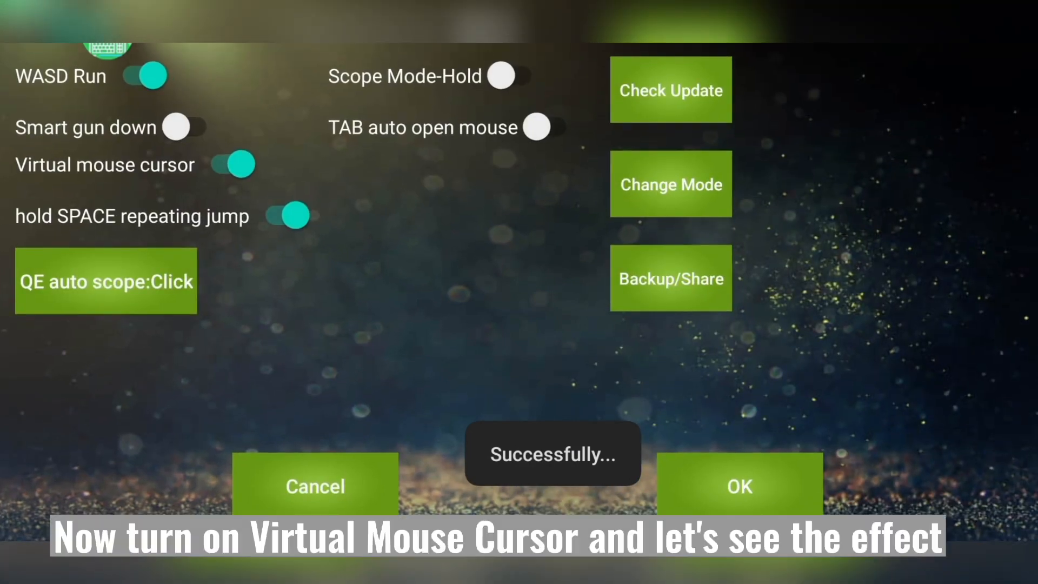
click(237, 164)
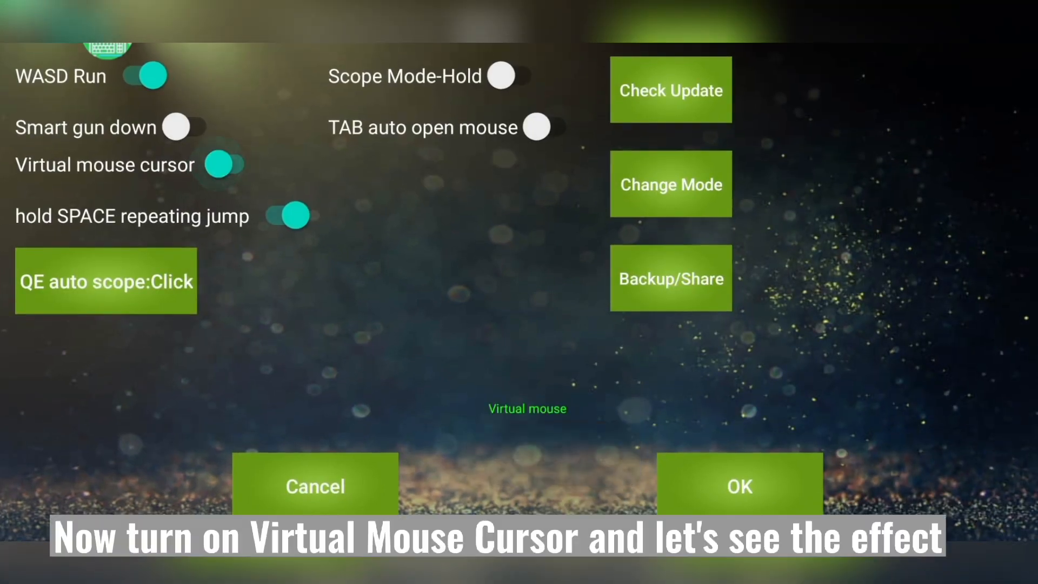
click(229, 164)
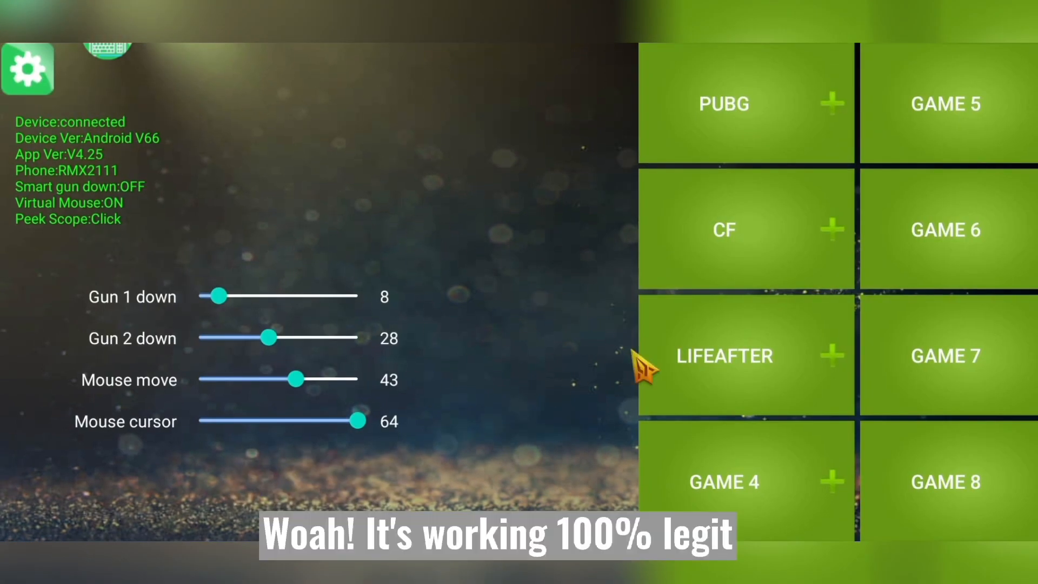
mouse_move(304, 390)
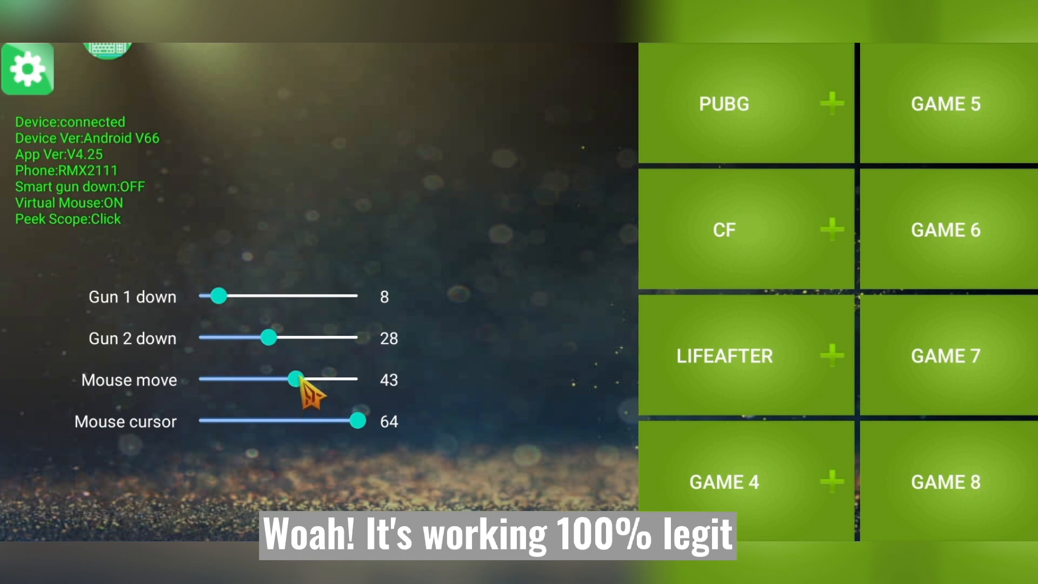
Drag the Mouse move slider to its right end, setting speed to 64.
drag(296, 379, 357, 379)
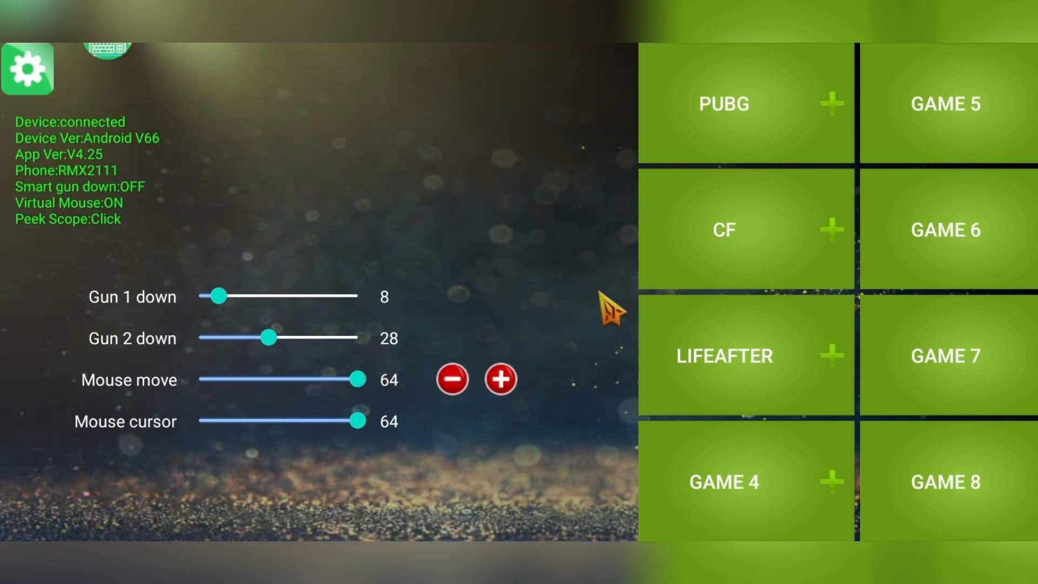
mouse_move(337, 172)
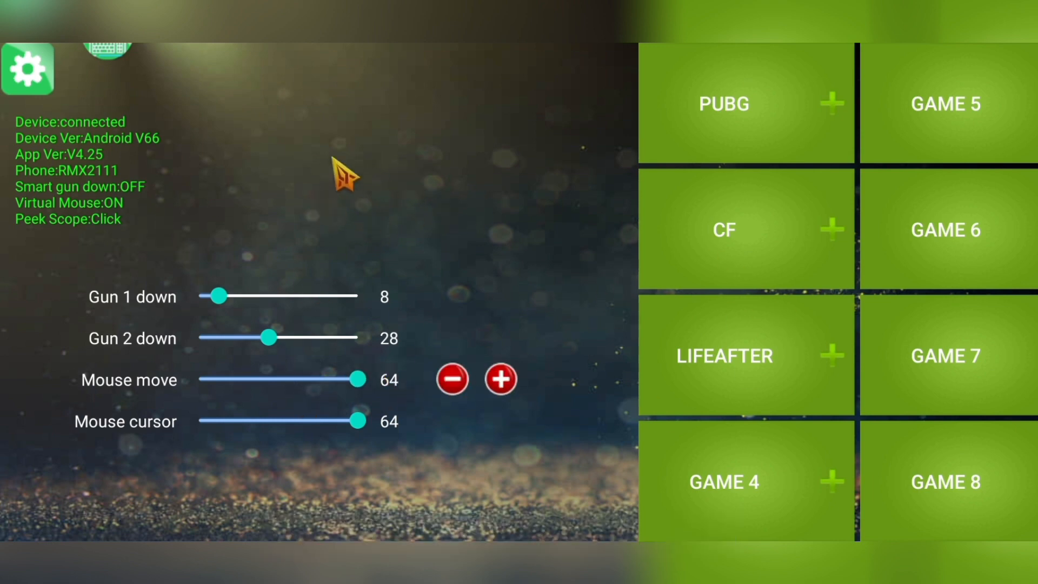
mouse_move(610, 238)
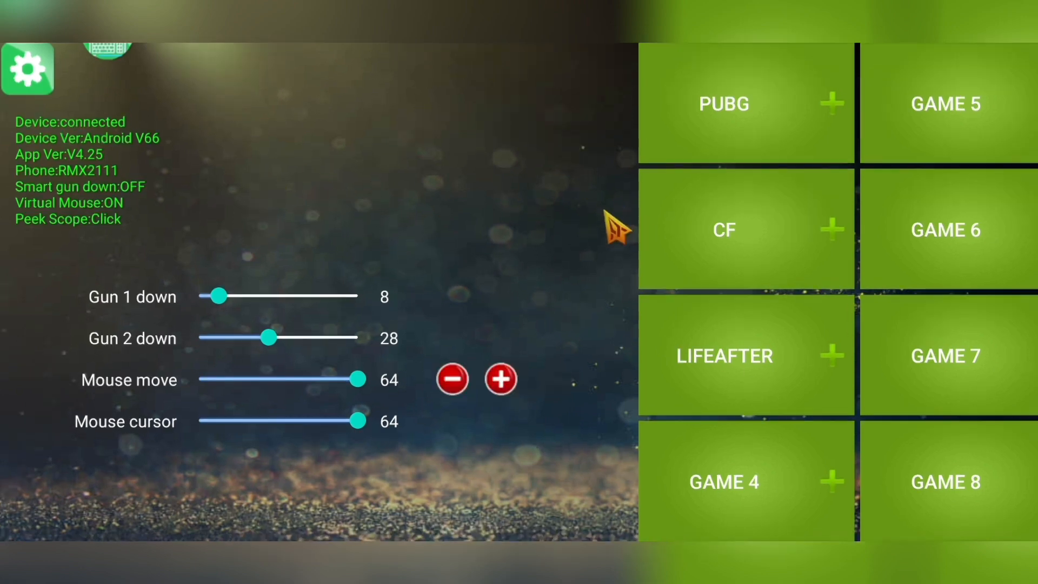
mouse_move(540, 248)
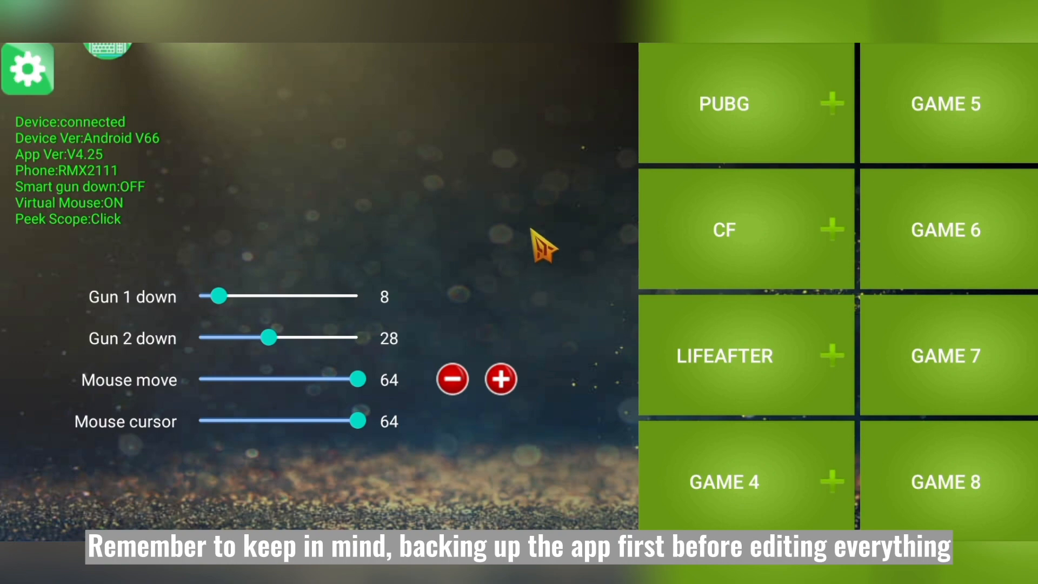